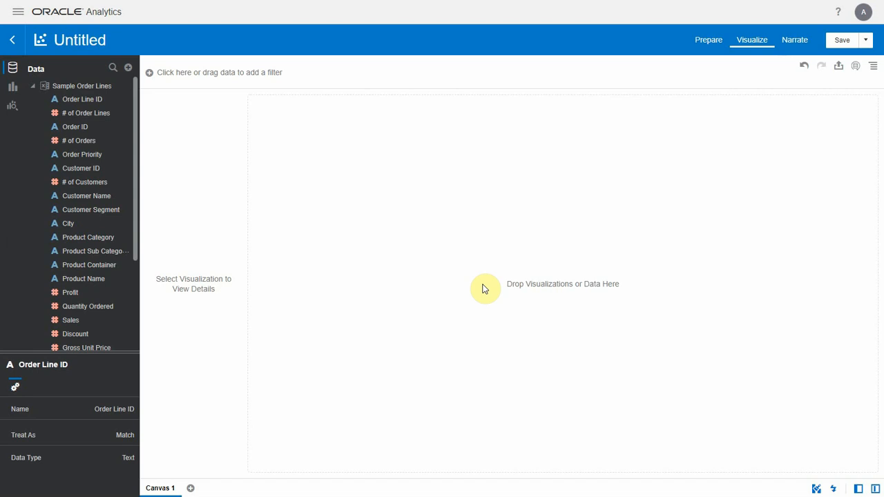
Select the nine Sample Order Lines columns, Order Priority through Sales, as a canvas table
click(81, 154)
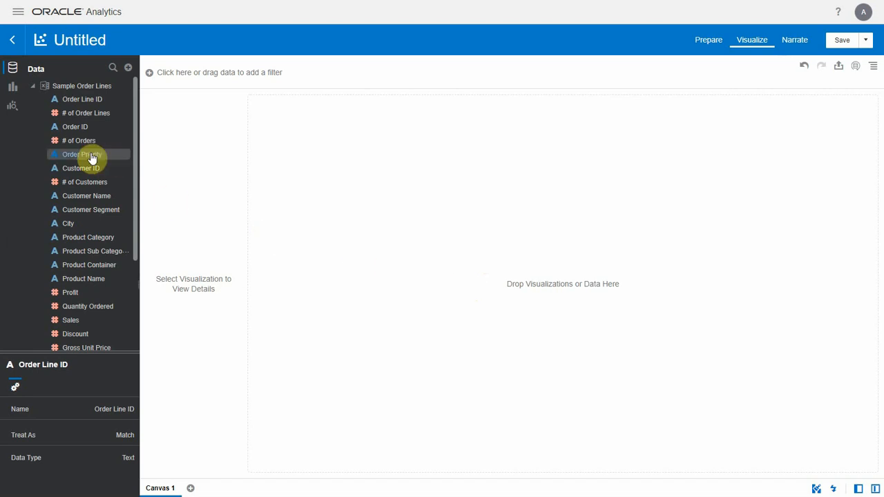
click(83, 149)
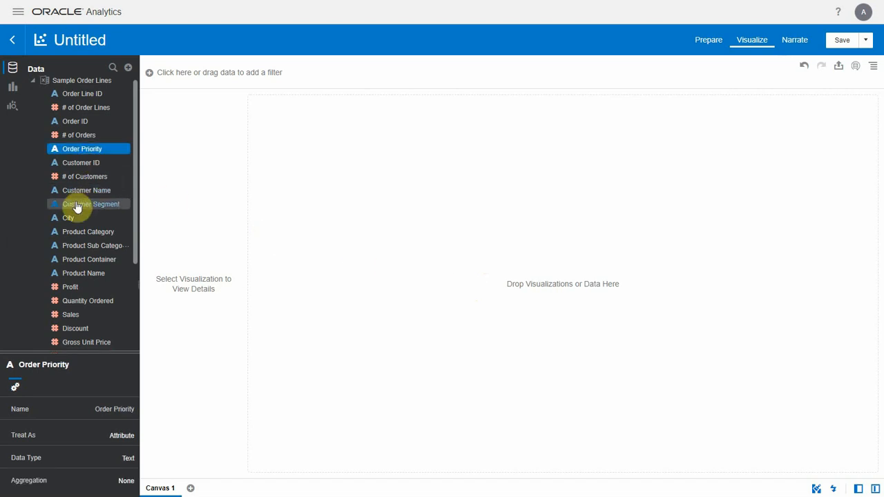
click(95, 245)
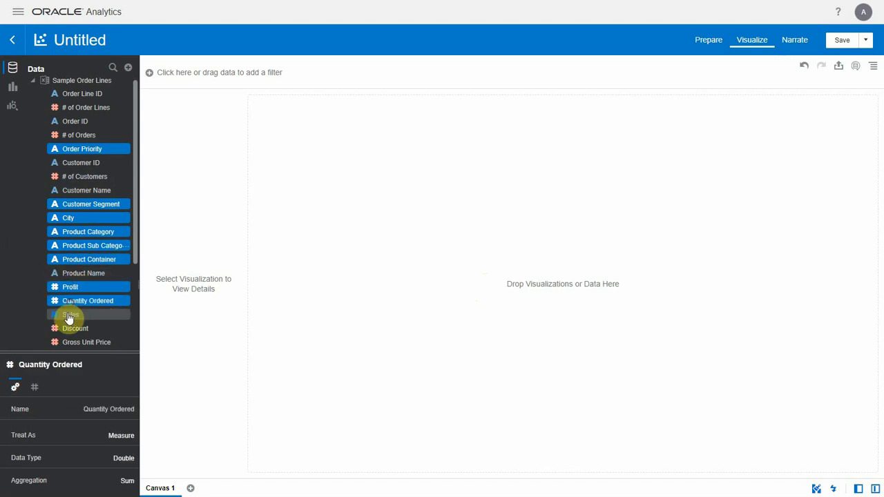
click(69, 314)
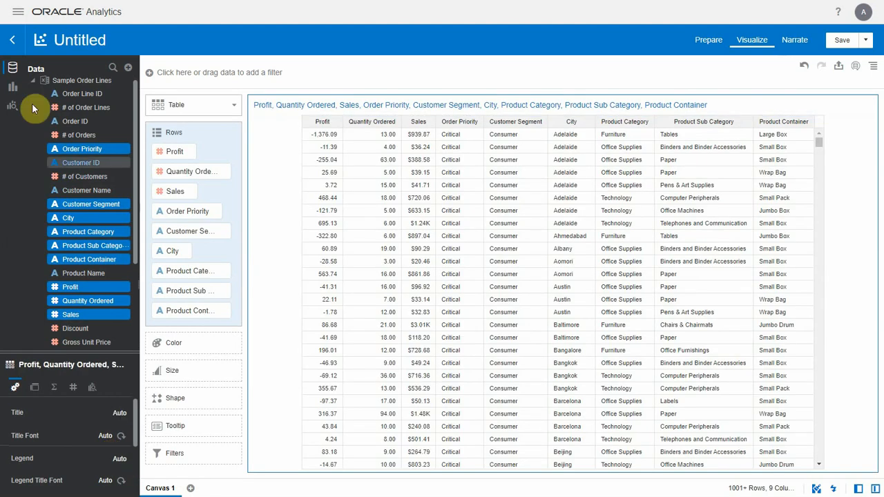
Chart Sales by Product Category as bars for Furniture, Office Supplies and Technology
click(13, 86)
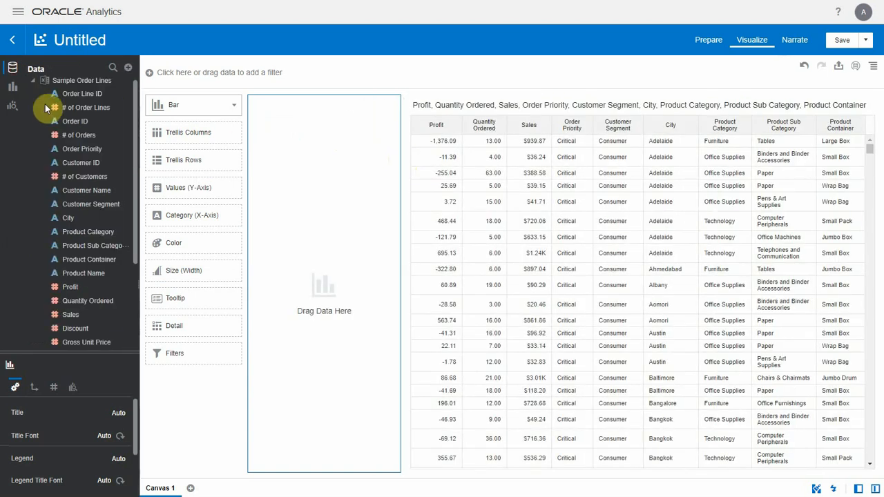
drag(88, 231, 191, 214)
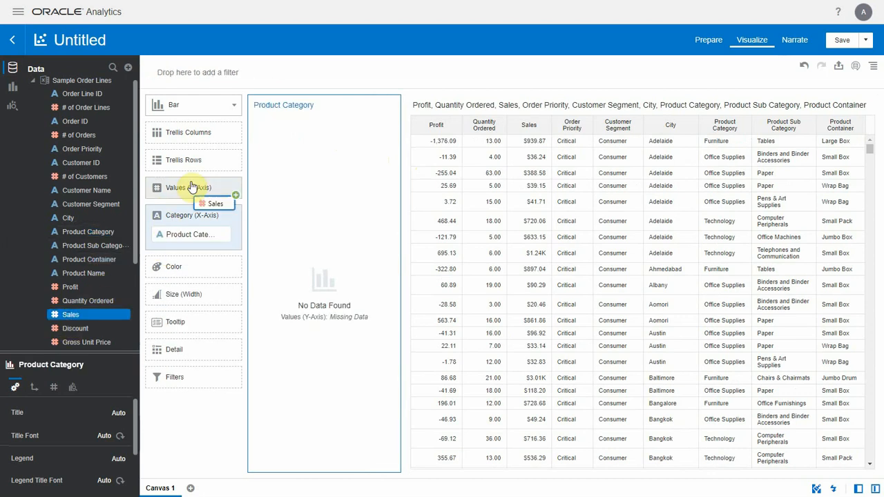
click(13, 87)
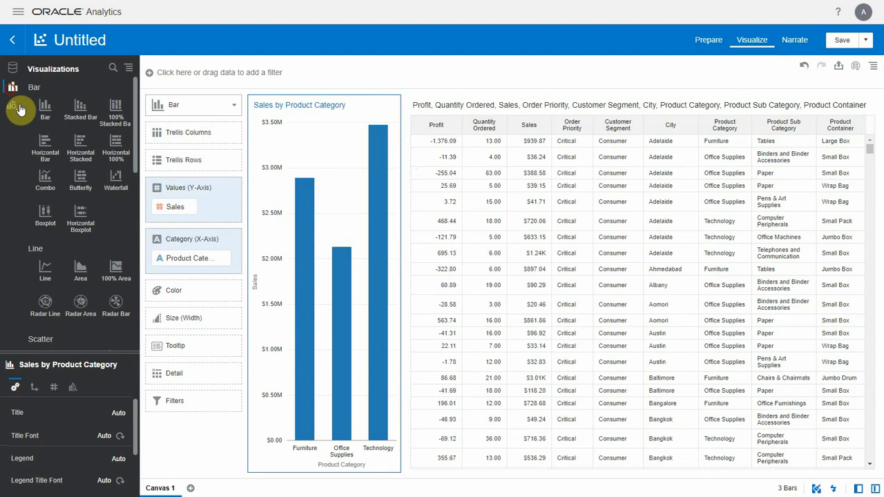
scroll(down, 3)
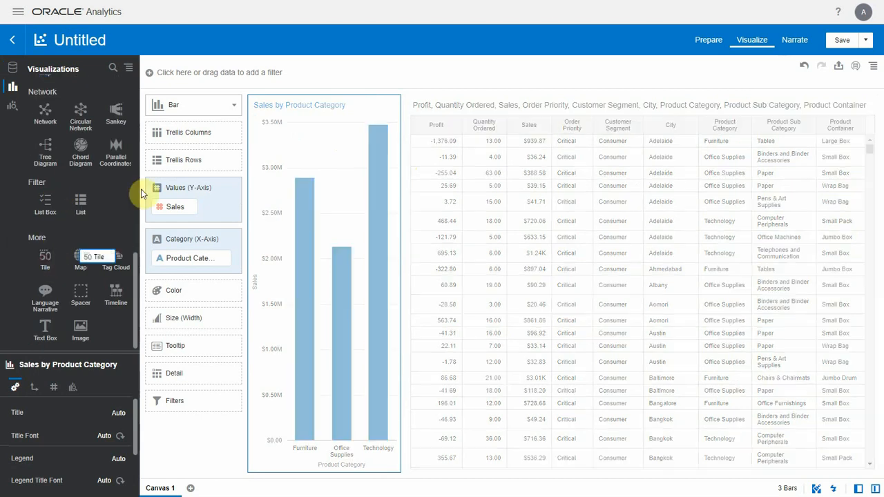
Place a tile above the bar chart with Sales as value and Order Priority as category
click(45, 259)
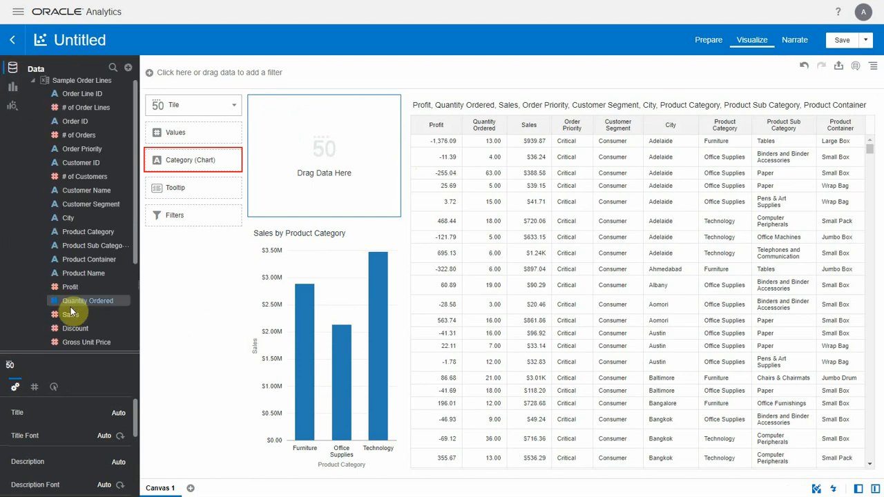
drag(69, 314, 174, 141)
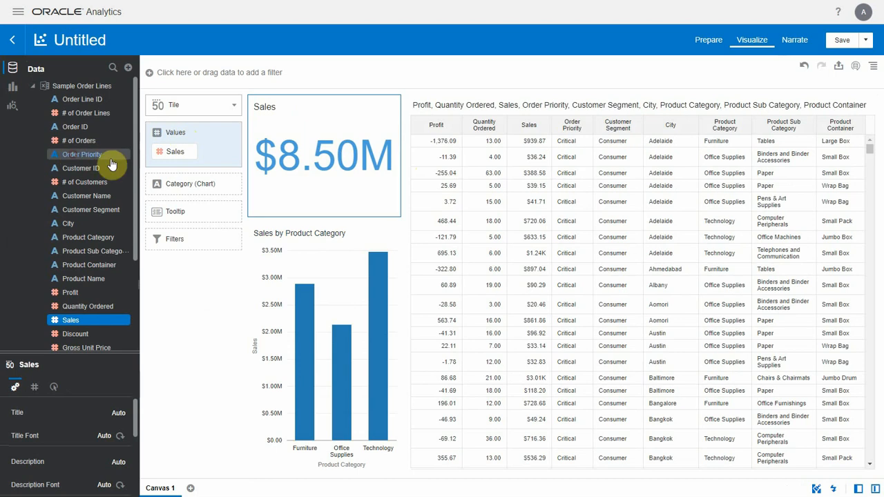
drag(81, 154, 187, 202)
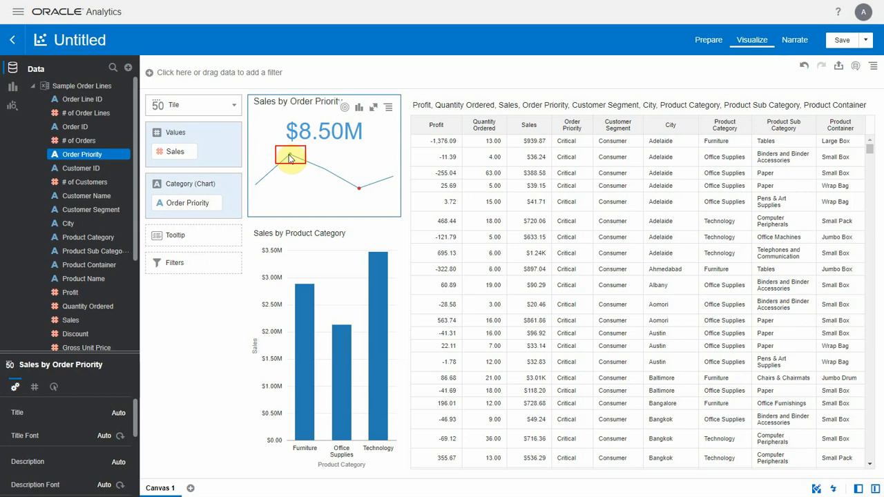
mouse_move(281, 181)
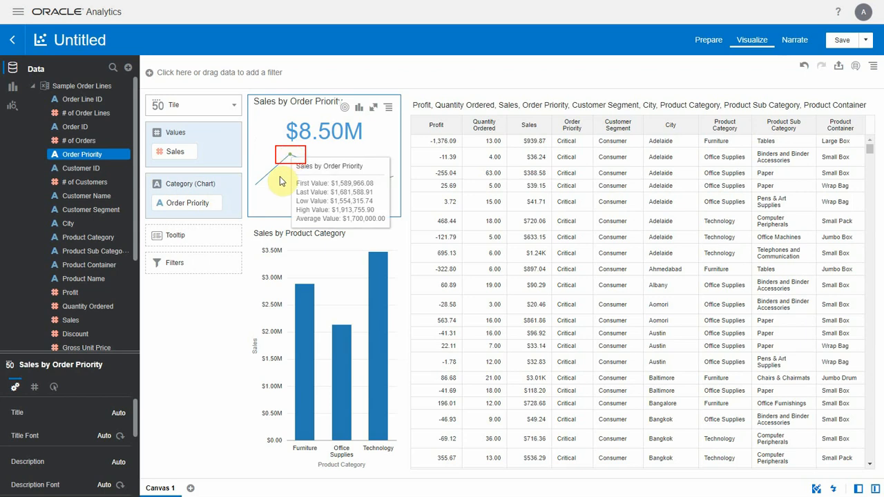
mouse_move(359, 189)
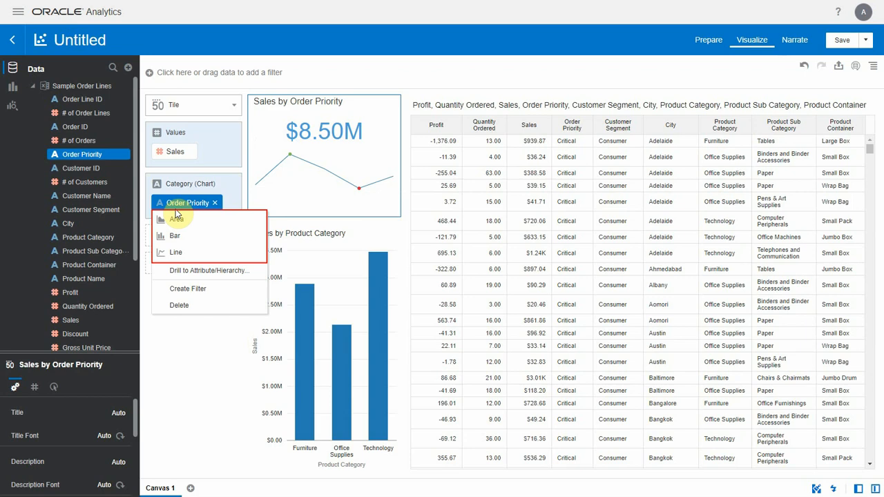
mouse_move(181, 236)
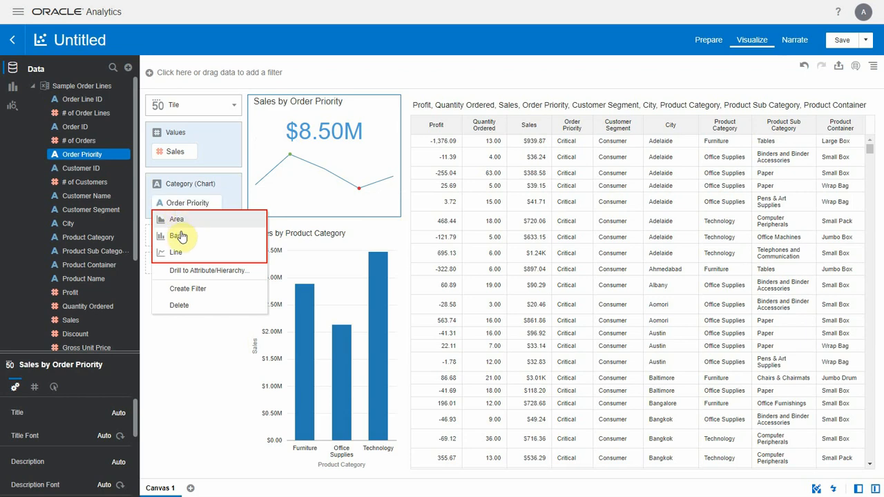
Switch the Order Priority spark line to bars, then to a filled area chart
click(177, 236)
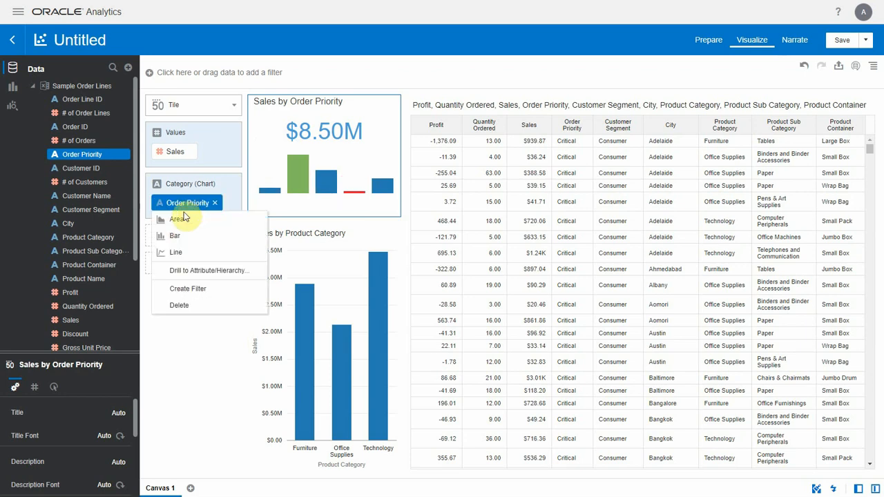
click(177, 219)
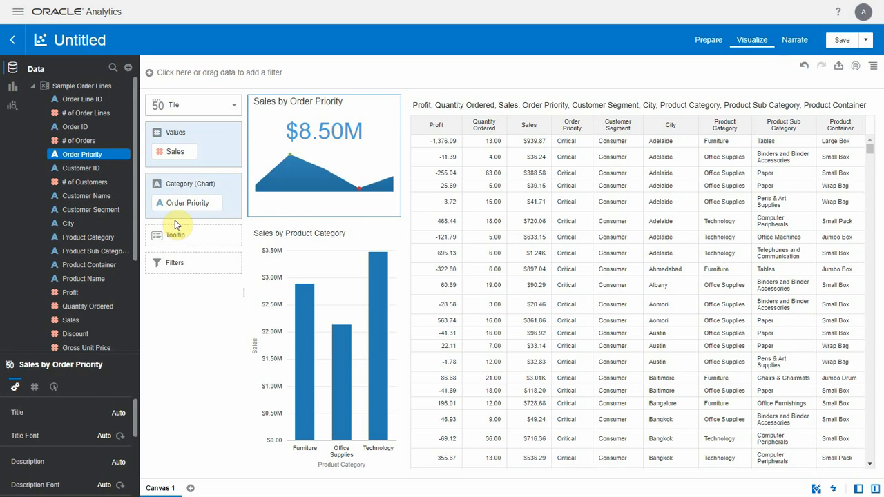
mouse_move(95, 461)
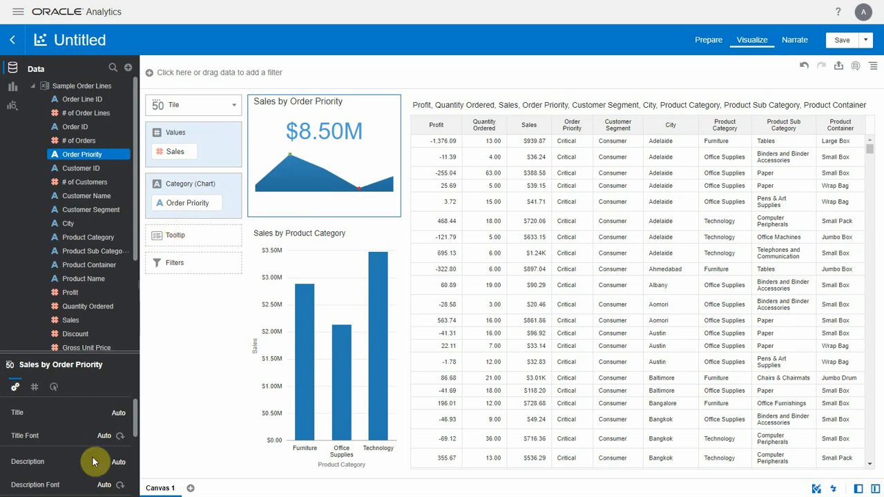
Set the tile chart back to Line and add an Average reference line
scroll(down, 3)
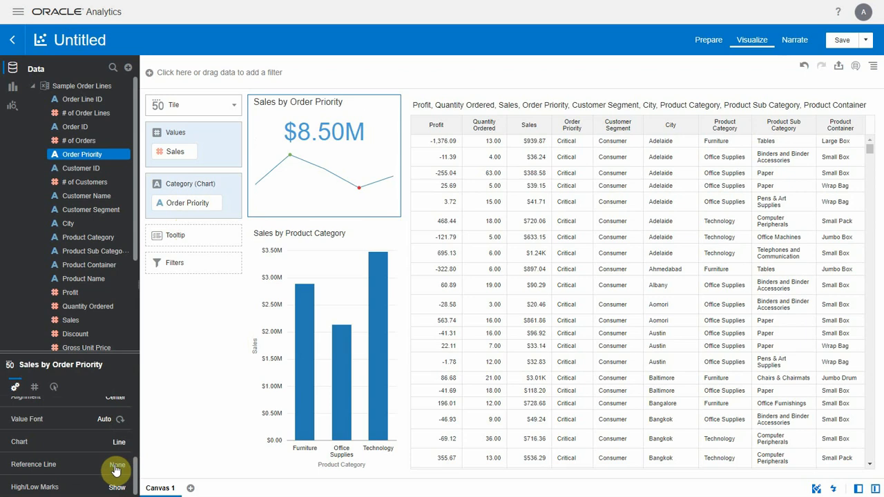
click(118, 464)
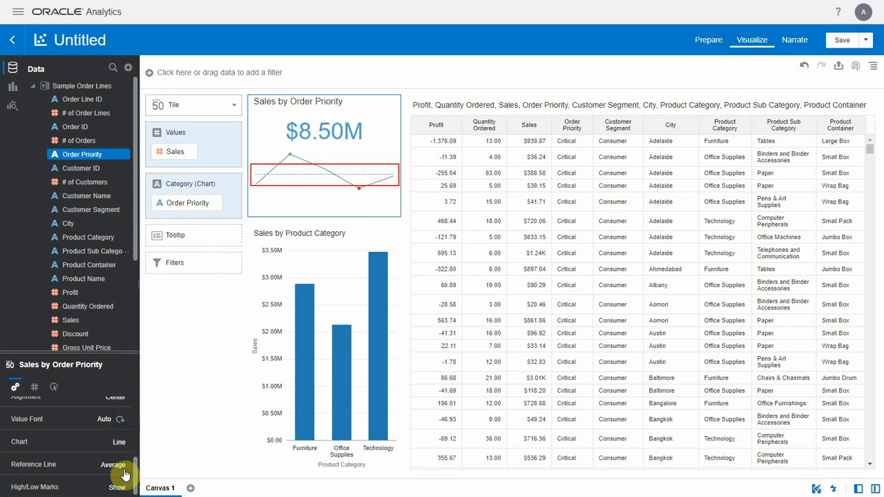
click(116, 486)
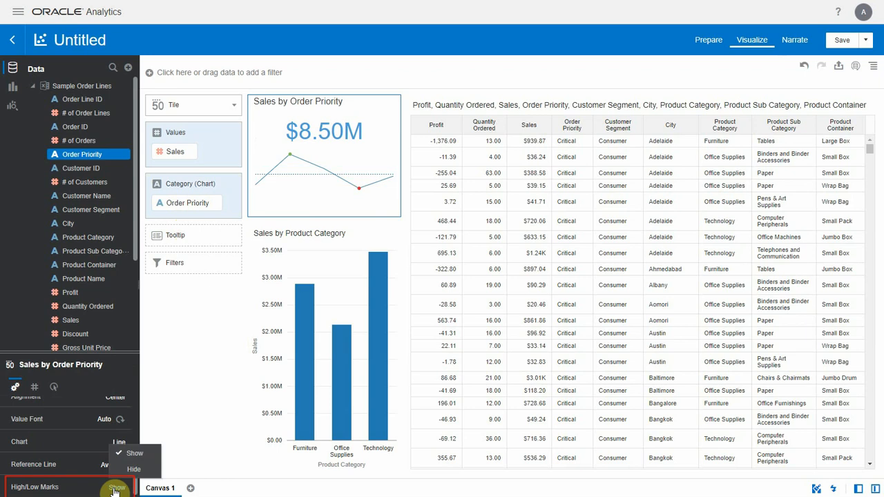